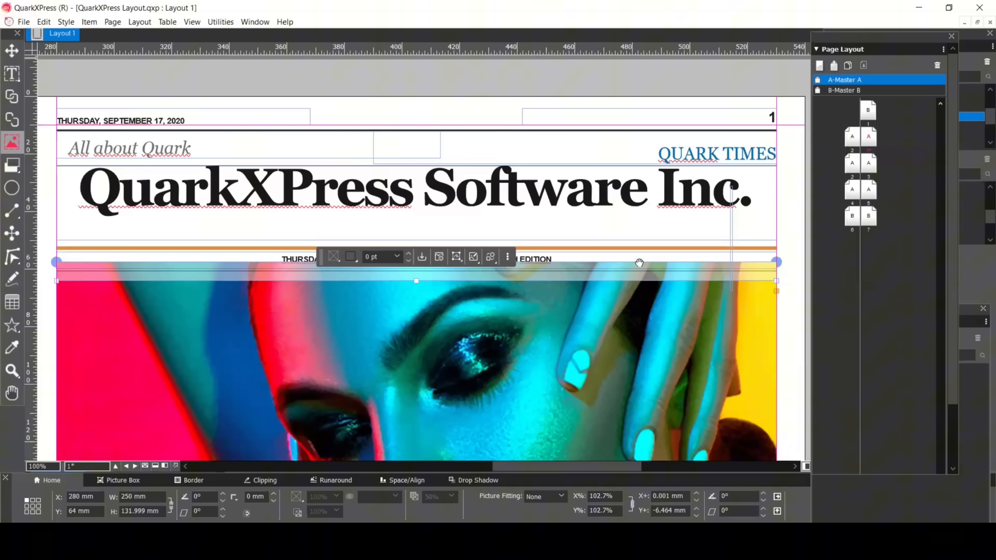
{"action": "mouse_move", "coordinate": [260, 27]}
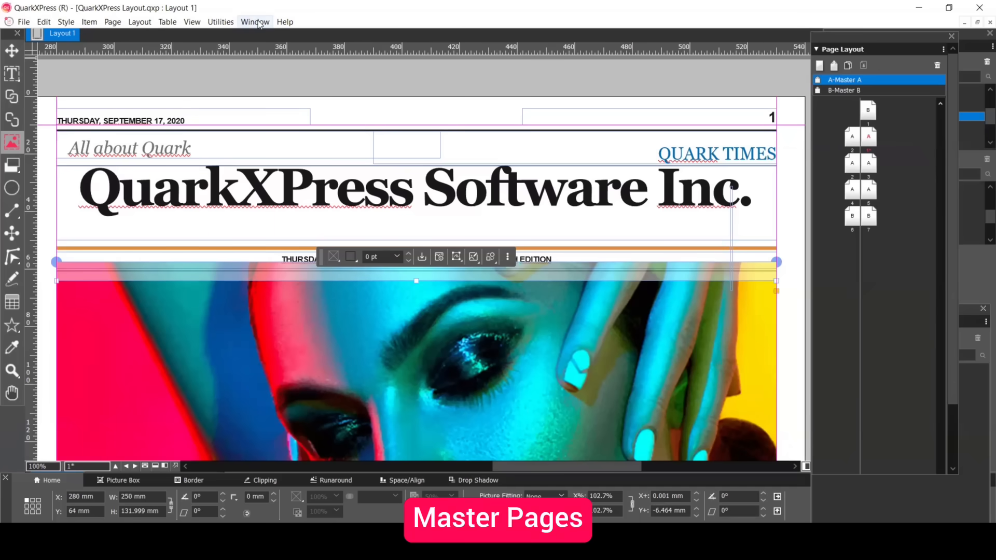
Show the master page commands from the Page Layout panel menu
{"action": "left_click", "coordinate": [255, 22]}
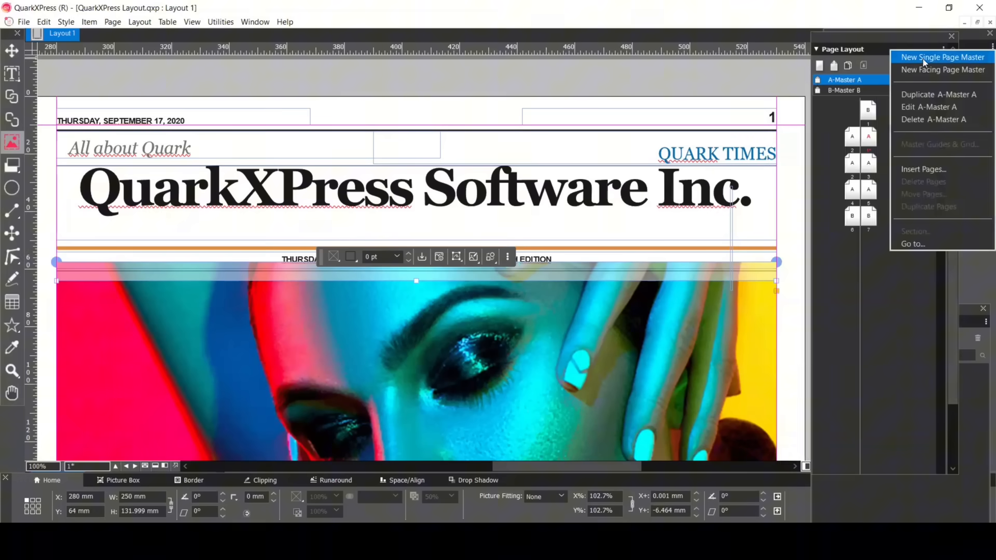
{"action": "mouse_move", "coordinate": [926, 80]}
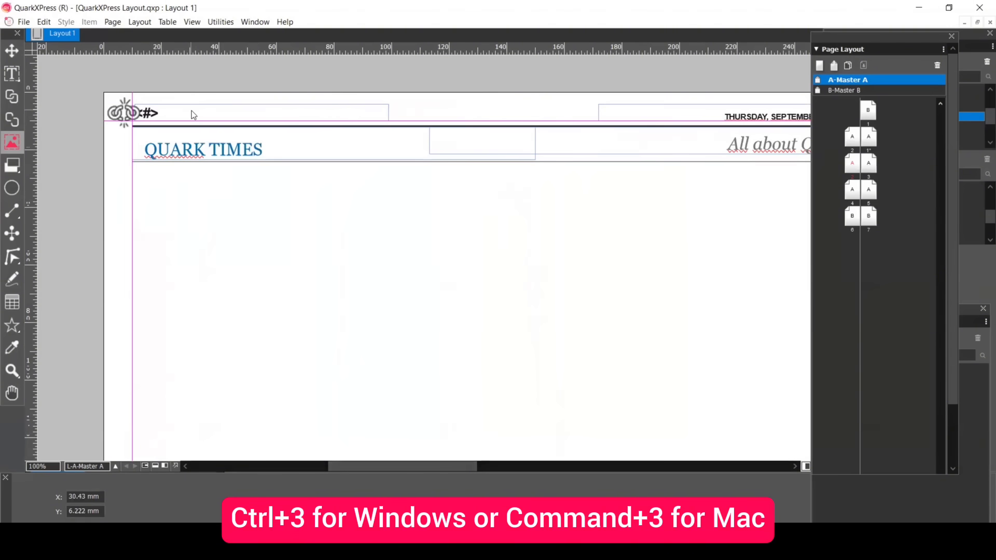
{"action": "mouse_move", "coordinate": [165, 118]}
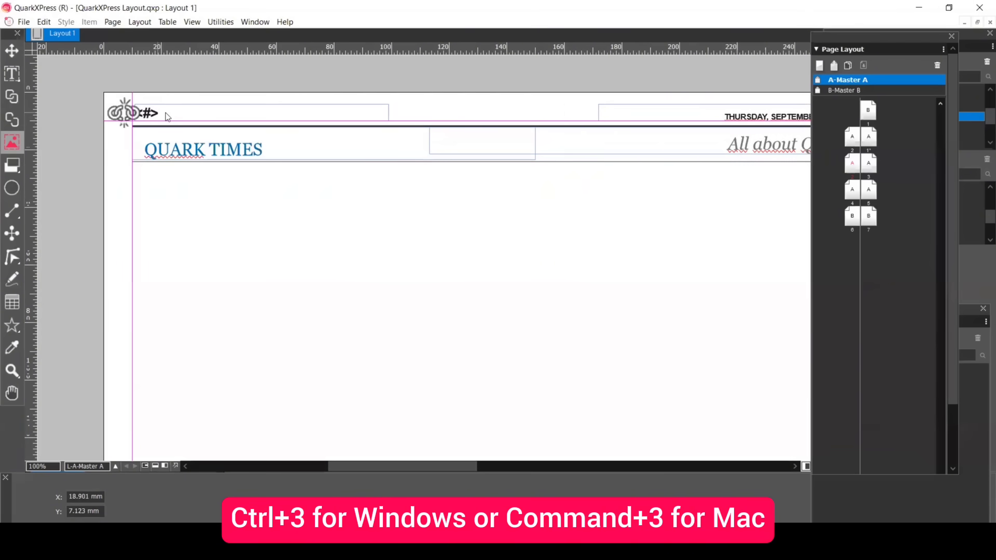
With A-Master A open for editing, show the master page commands again
{"action": "left_click", "coordinate": [944, 49]}
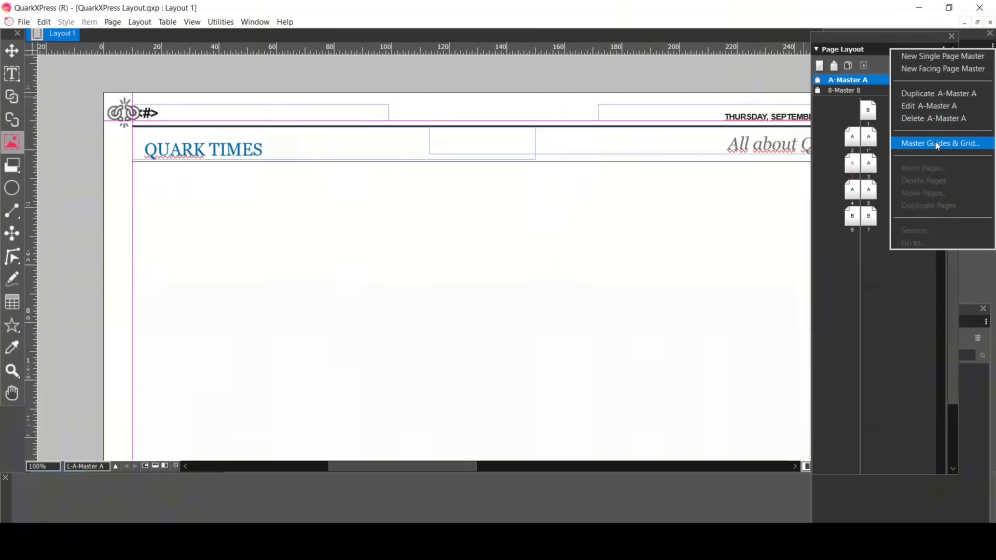
{"action": "left_click", "coordinate": [940, 143]}
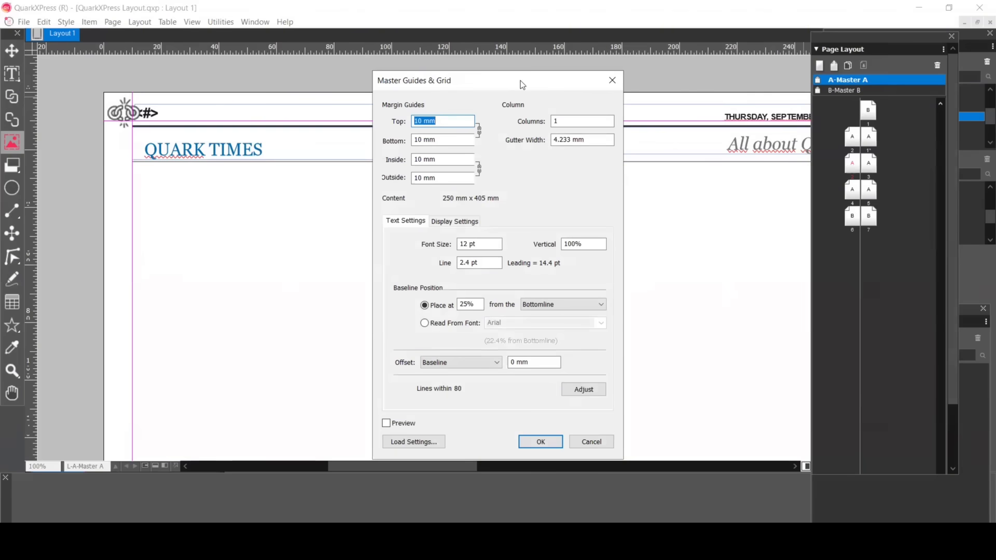
{"action": "left_click", "coordinate": [539, 441]}
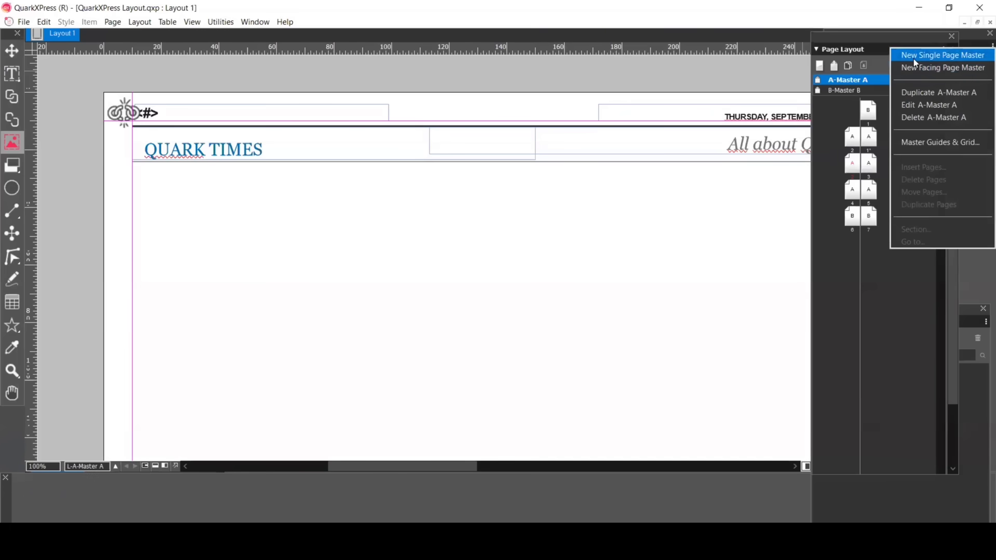
Create a single-page master 'Master C', custom 425 × 270 mm, landscape
{"action": "left_click", "coordinate": [943, 55]}
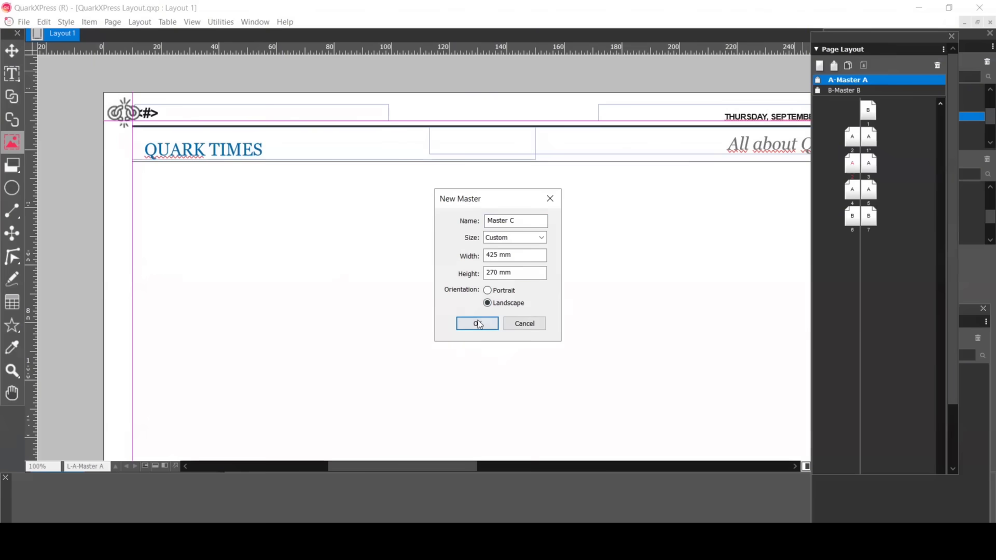
{"action": "left_click", "coordinate": [476, 324]}
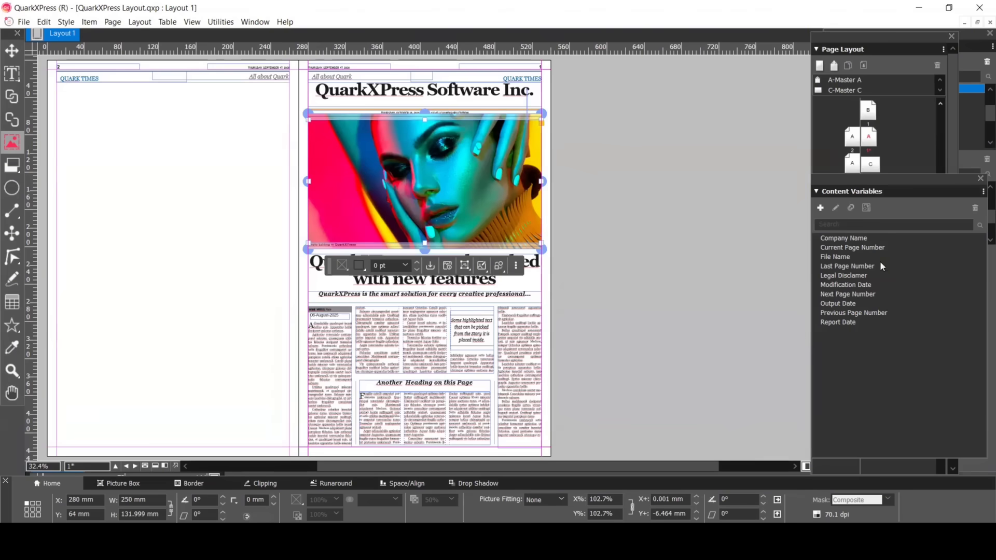
{"action": "mouse_move", "coordinate": [919, 361]}
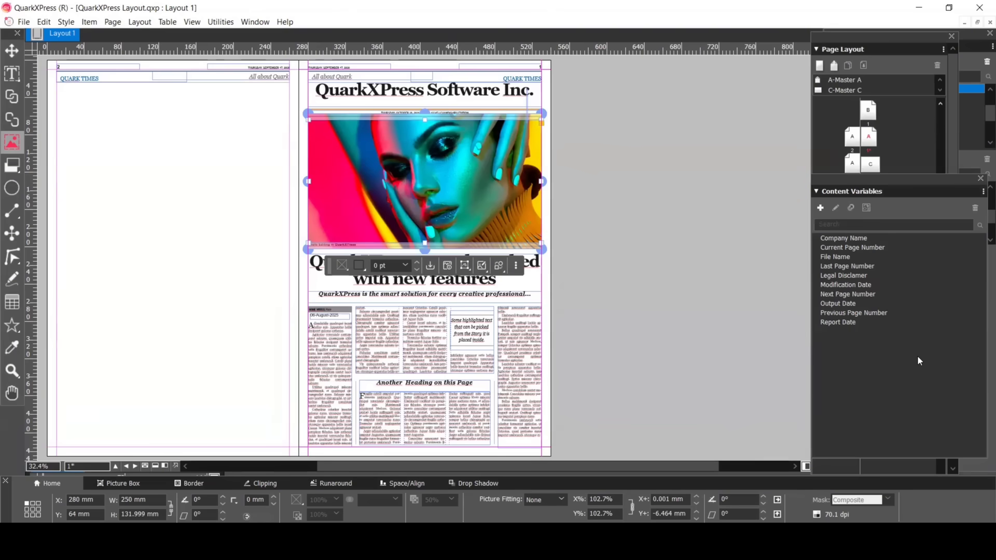
{"action": "left_click", "coordinate": [836, 207]}
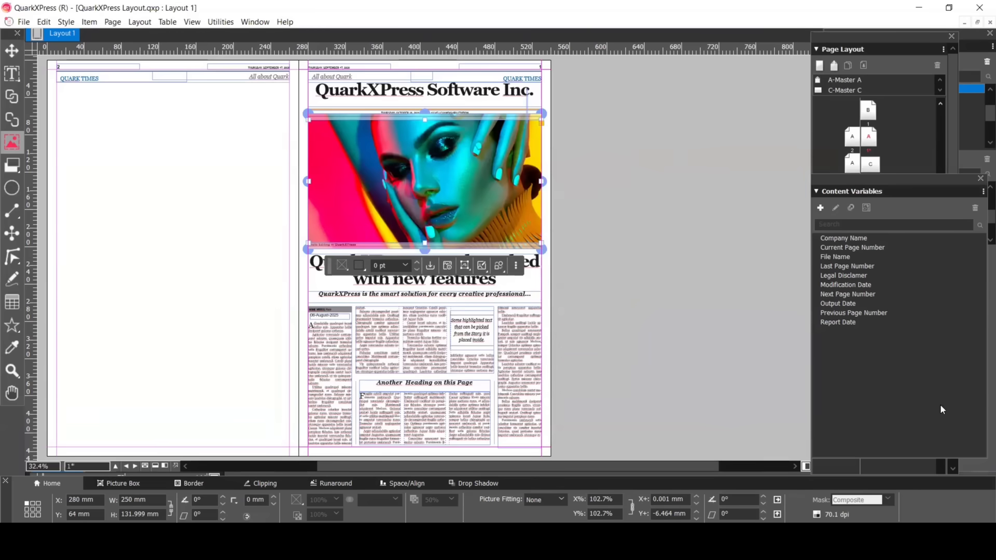
{"action": "left_click", "coordinate": [844, 237]}
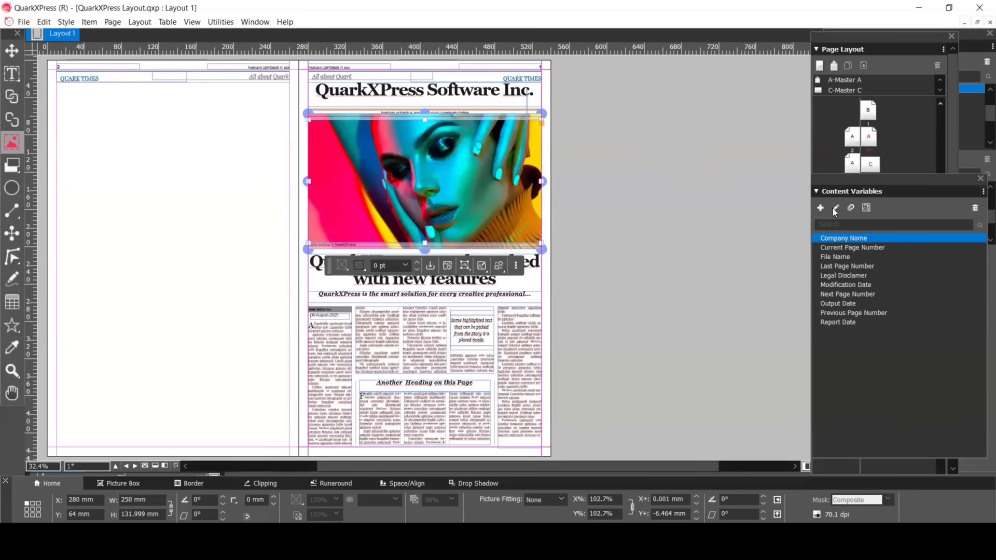
{"action": "left_click", "coordinate": [835, 208]}
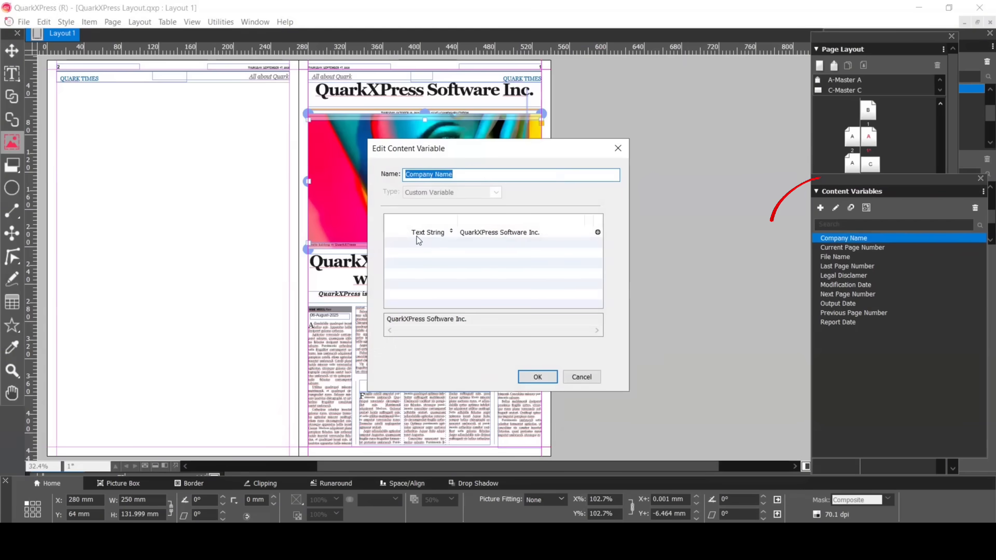
{"action": "mouse_move", "coordinate": [504, 245]}
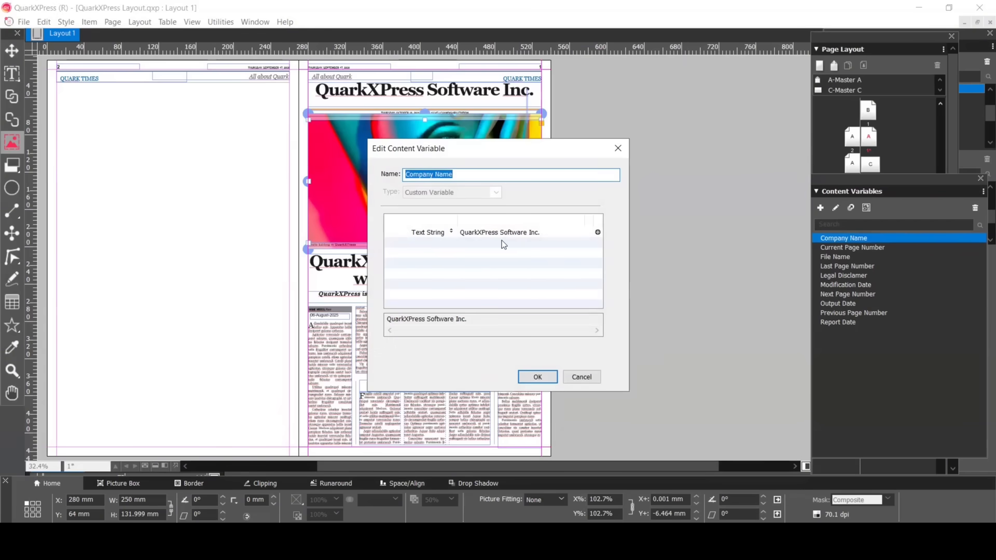
{"action": "mouse_move", "coordinate": [547, 376]}
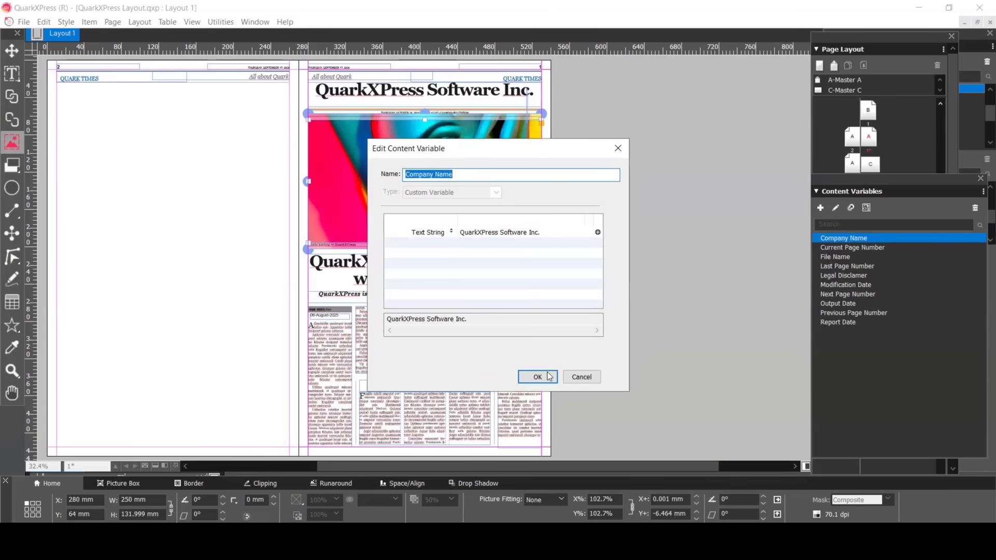
{"action": "left_click", "coordinate": [838, 321]}
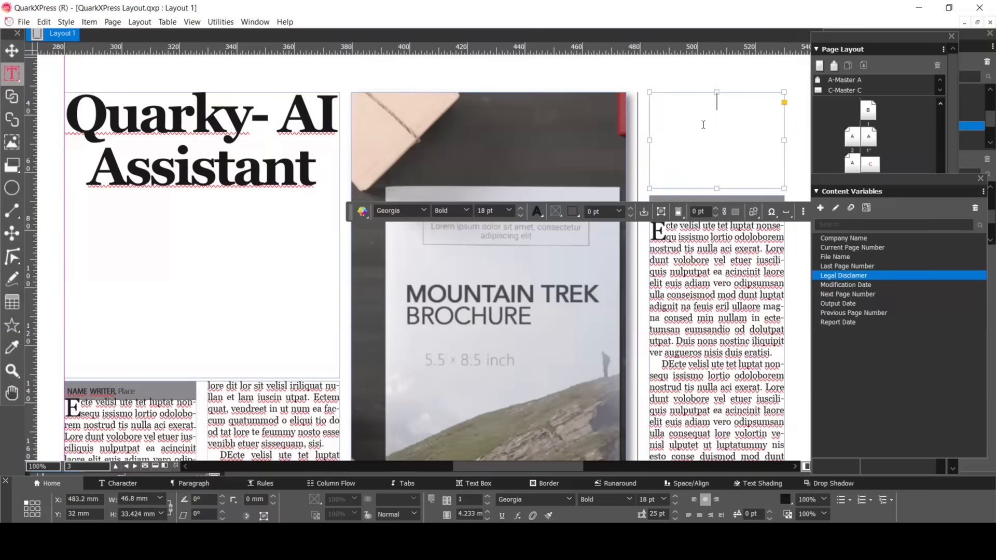
{"action": "mouse_move", "coordinate": [251, 106]}
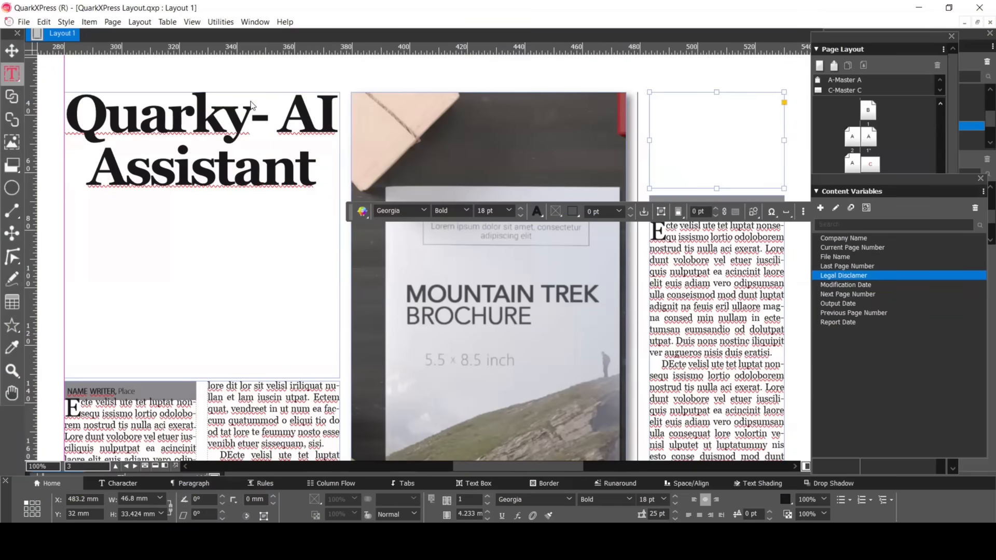
Insert the Company Name content variable, 'QuarkXPress Software Inc.', into the empty text box
{"action": "left_click", "coordinate": [220, 22]}
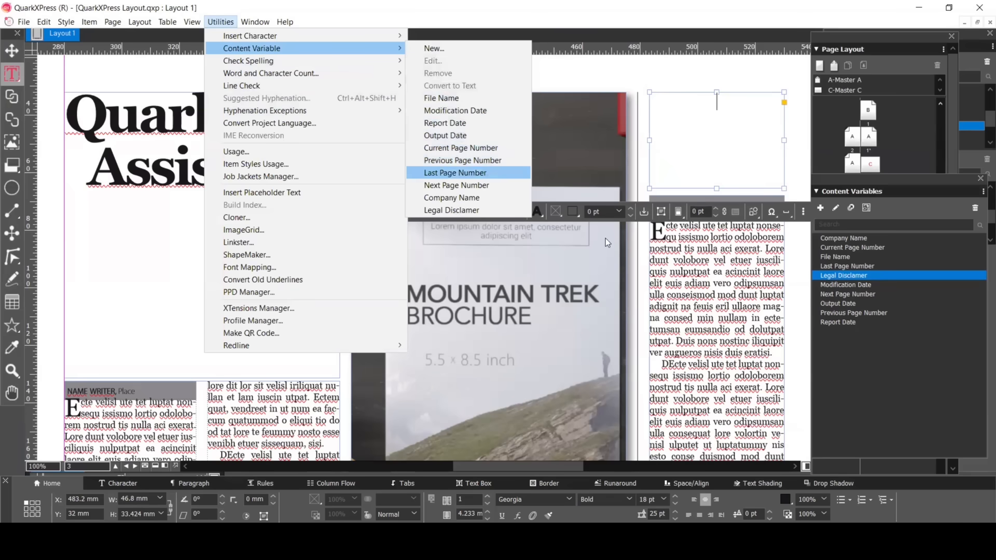
{"action": "left_click", "coordinate": [451, 197]}
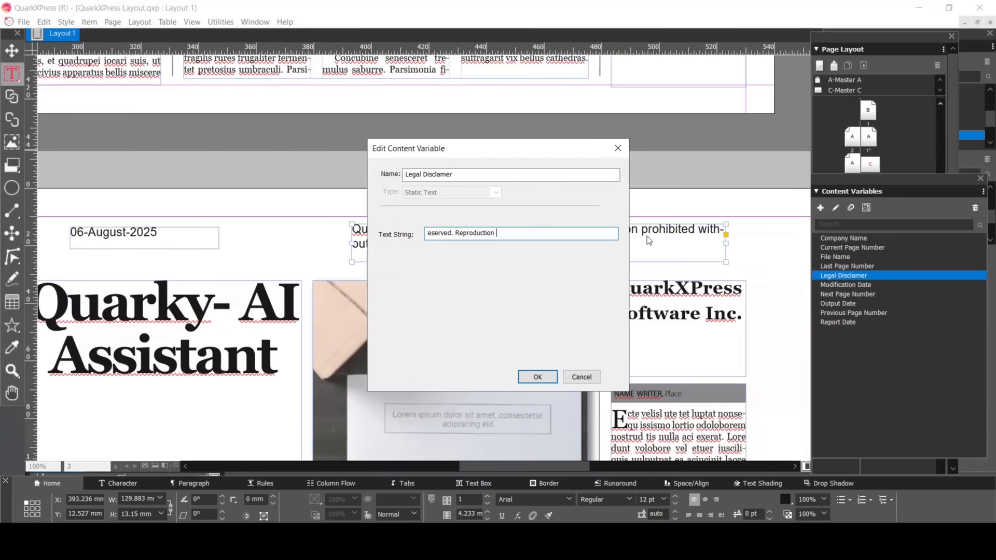
Select the Legal Disclaimer's full all-rights-reserved text and confirm the variable
{"action": "key", "text": "ctrl+a"}
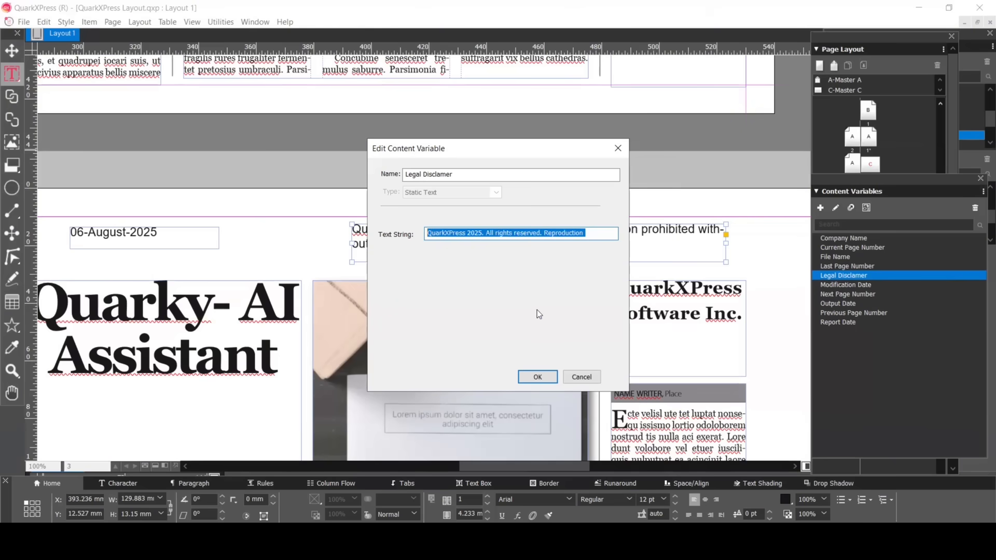
{"action": "left_click", "coordinate": [537, 377]}
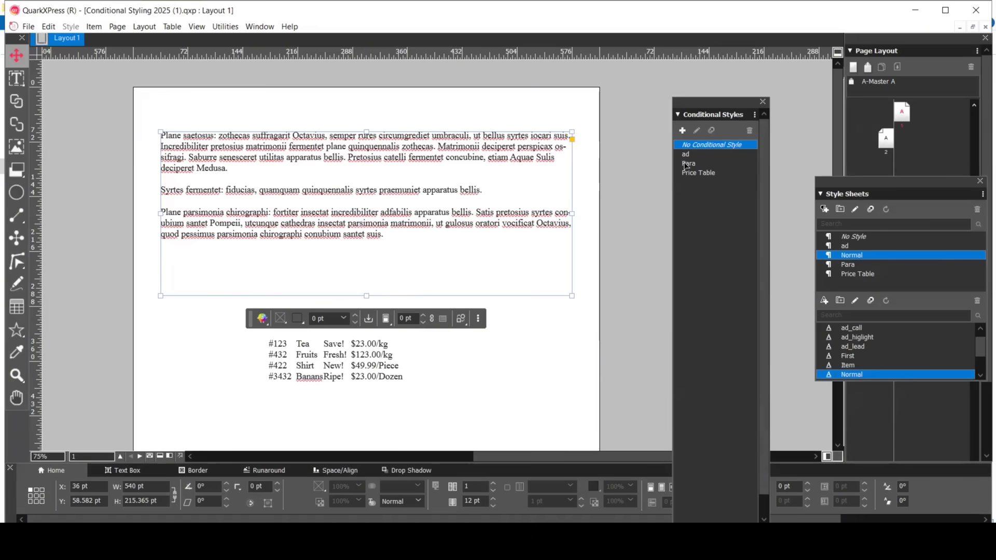
Edit the Para conditional style to review its Para and First character rules
{"action": "left_click", "coordinate": [689, 163]}
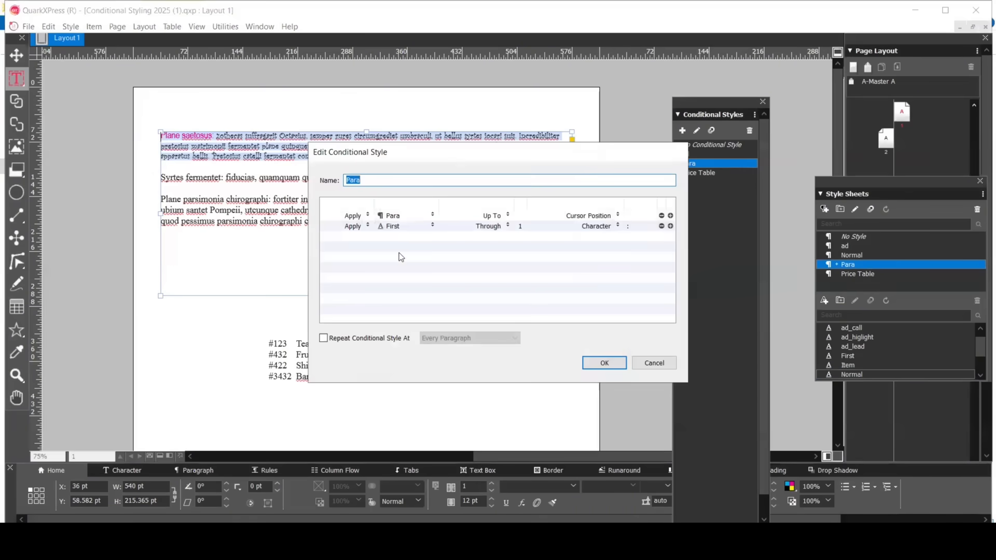
{"action": "mouse_move", "coordinate": [360, 221]}
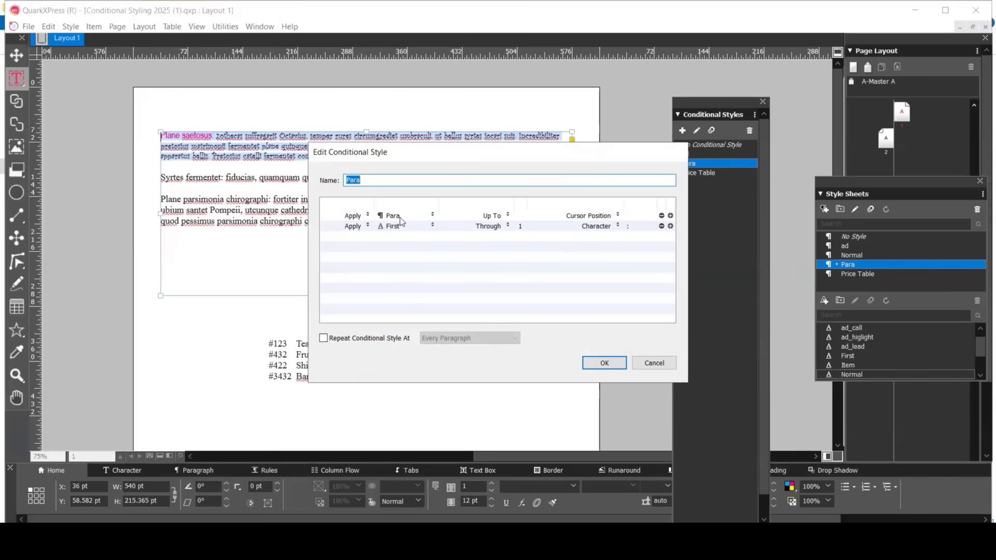
{"action": "mouse_move", "coordinate": [437, 219]}
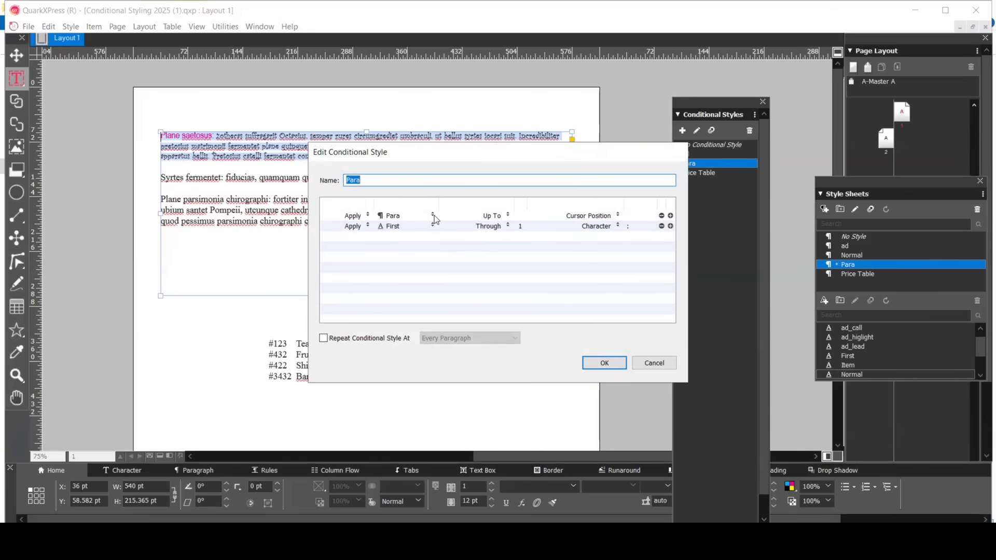
{"action": "mouse_move", "coordinate": [510, 219]}
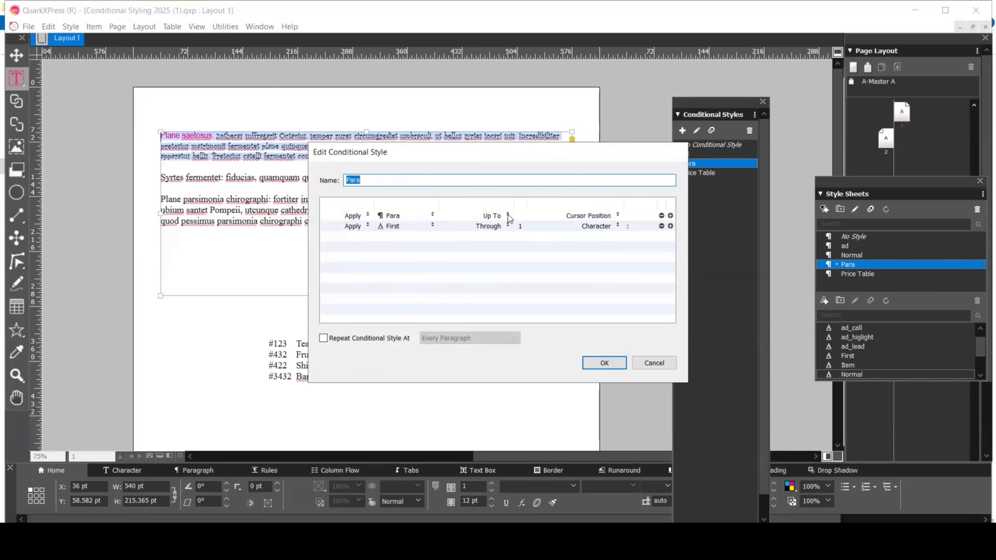
{"action": "mouse_move", "coordinate": [610, 223]}
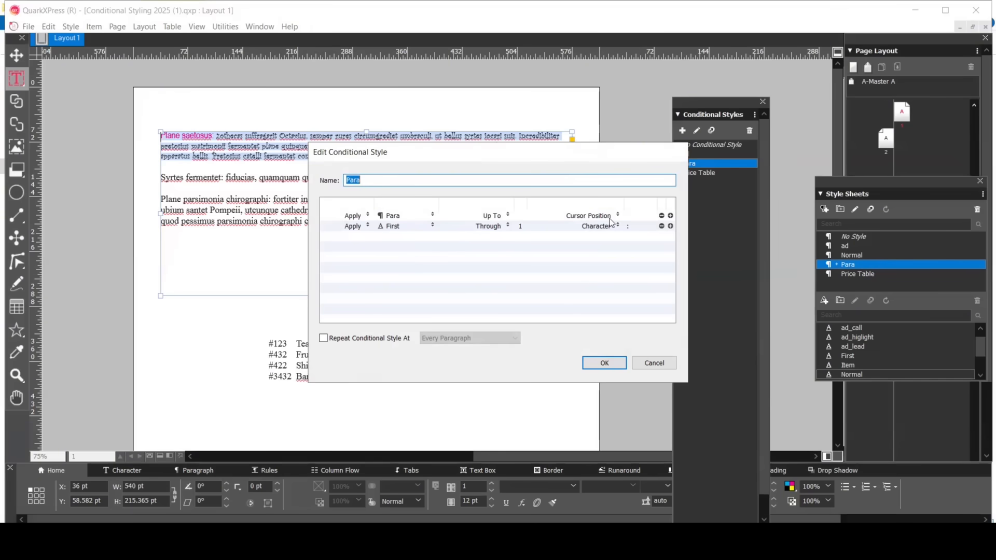
{"action": "mouse_move", "coordinate": [608, 223]}
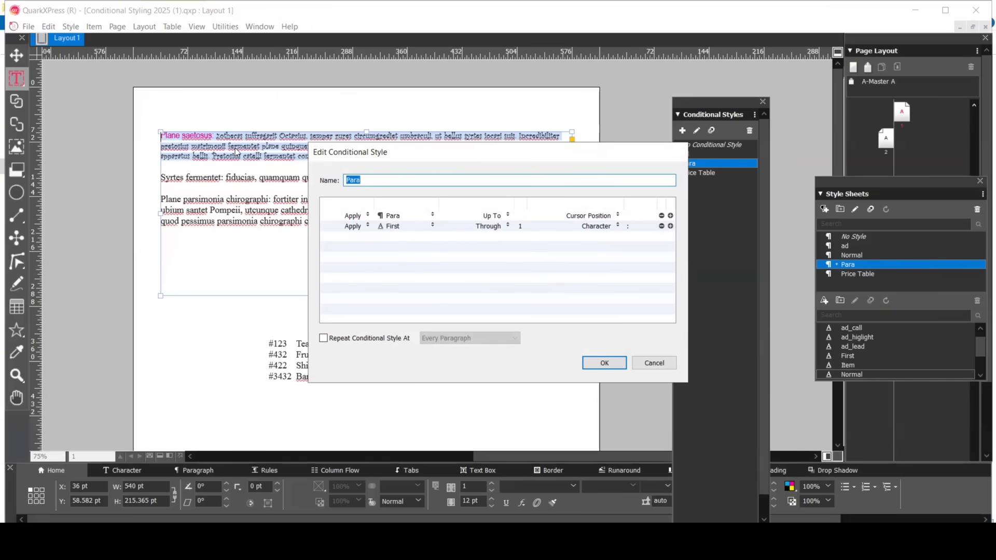
{"action": "mouse_move", "coordinate": [392, 220]}
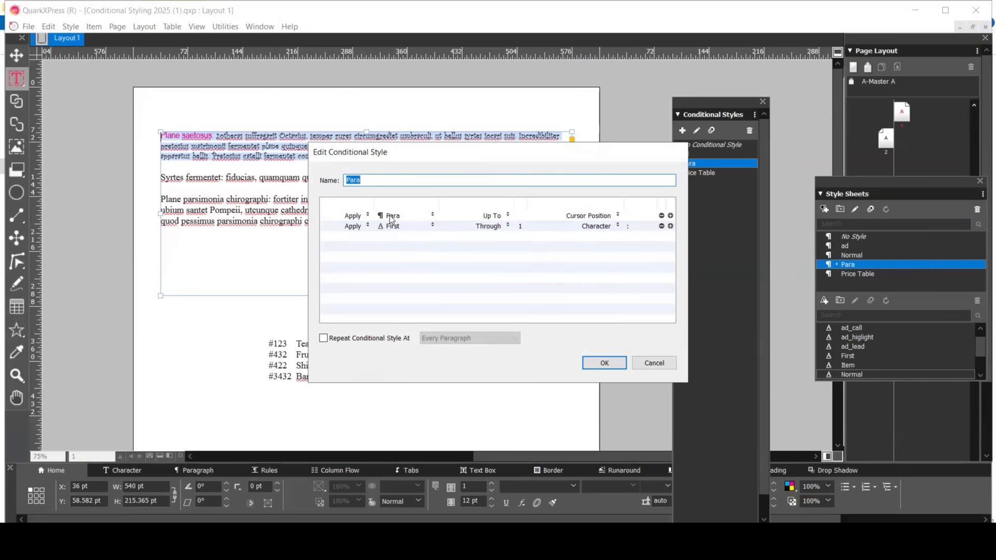
{"action": "mouse_move", "coordinate": [401, 235]}
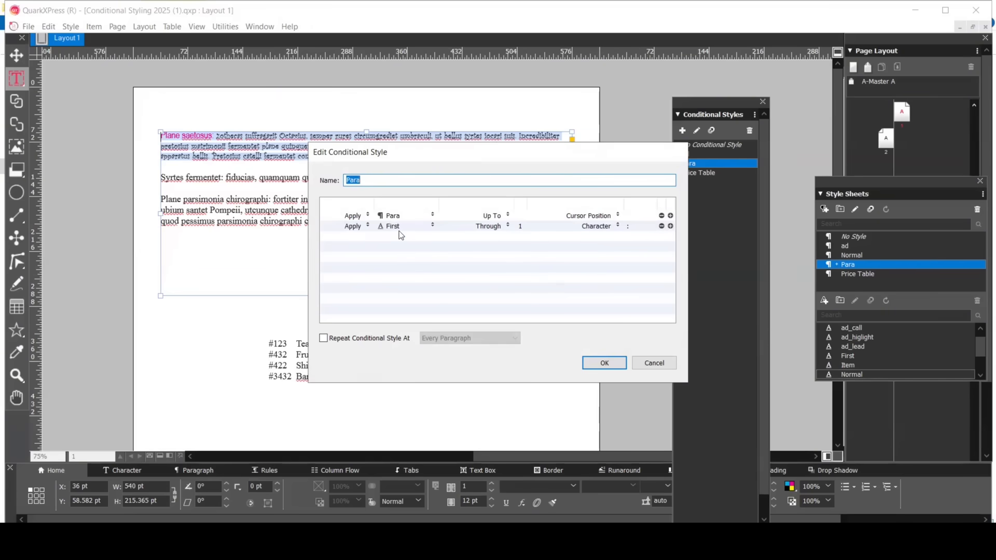